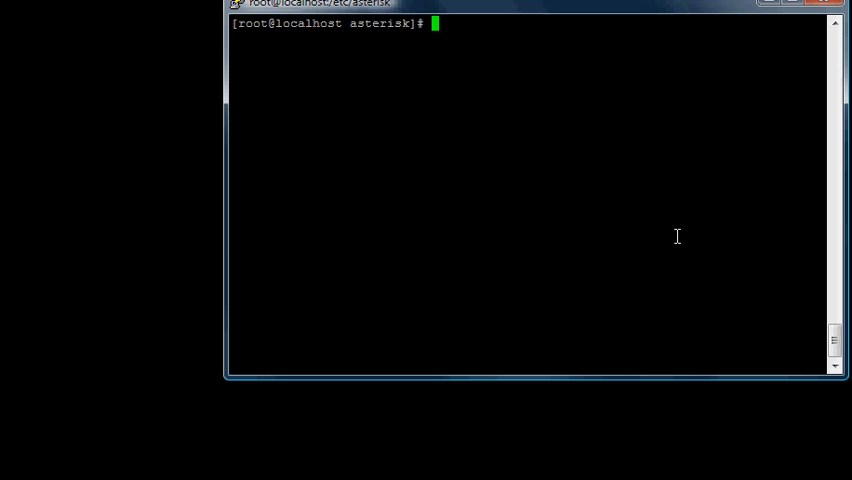
Run whereis and locate for 'sounds' to list Asterisk sound file paths under /var/lib/asterisk/sounds/en.
{"action": "type", "text": "l"}
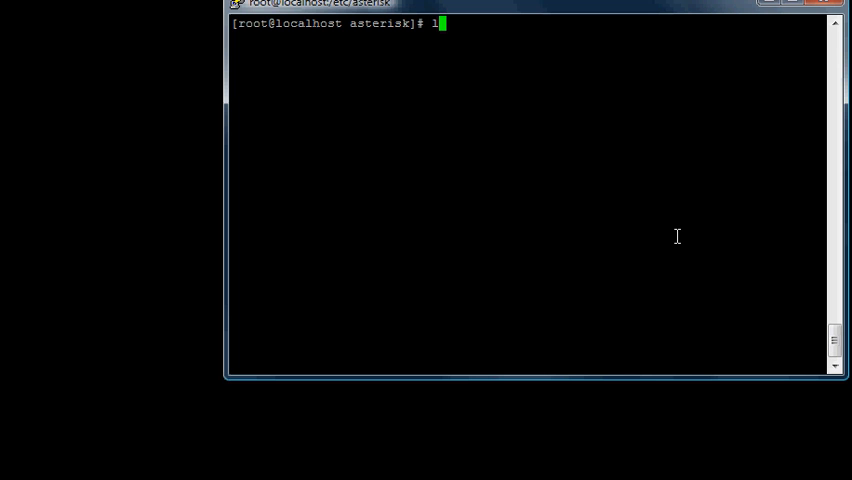
{"action": "type", "text": "whereis sounds"}
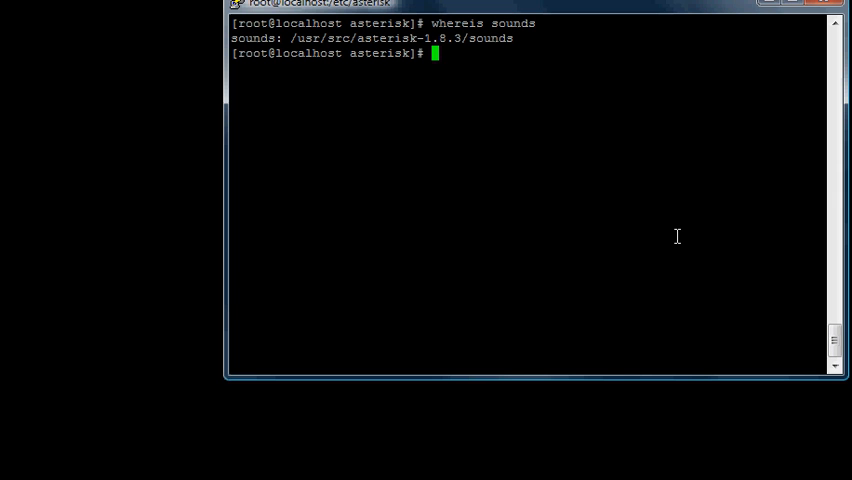
{"action": "type", "text": "locate"}
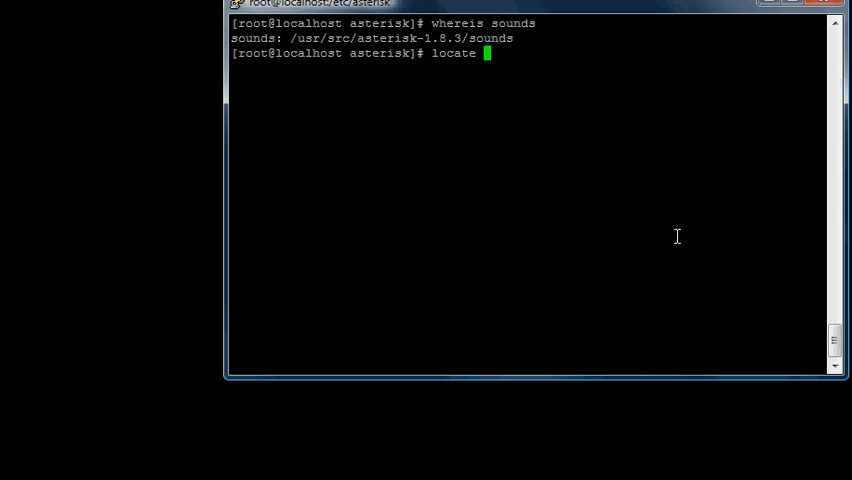
{"action": "type", "text": "s"}
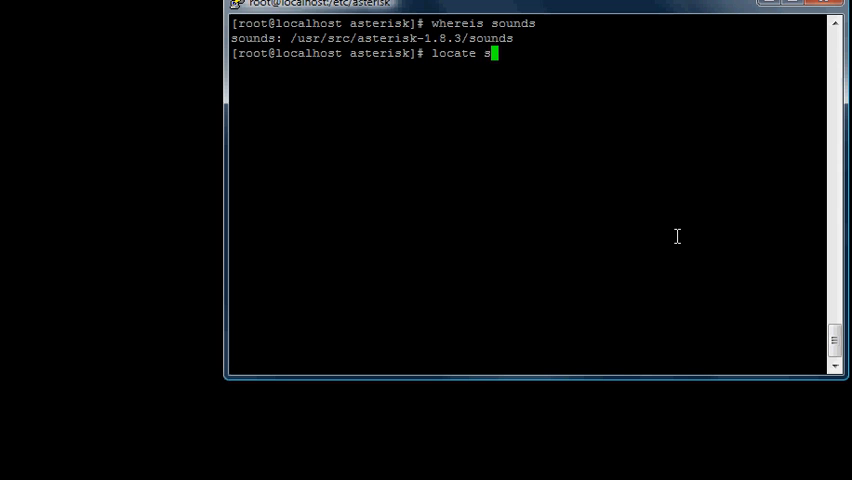
{"action": "key", "text": "Return"}
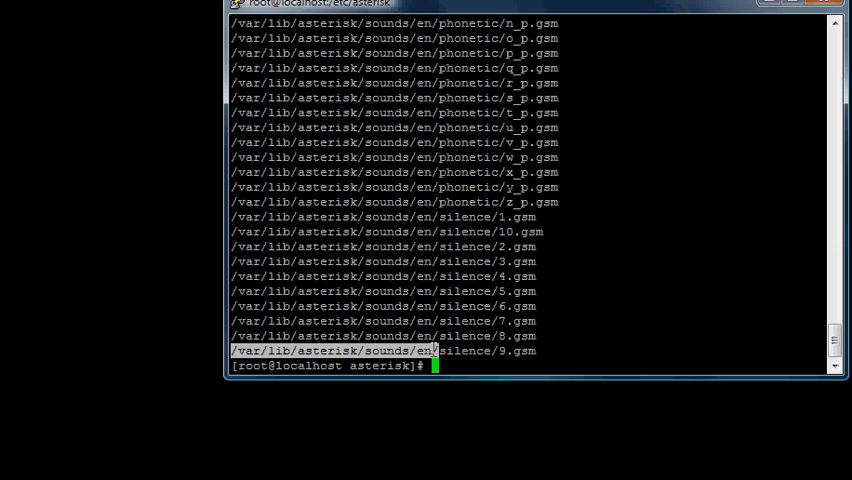
Change into /var/lib/asterisk/sounds/en/ and review its listing, highlighting hello-world.gsm.
{"action": "type", "text": "c"}
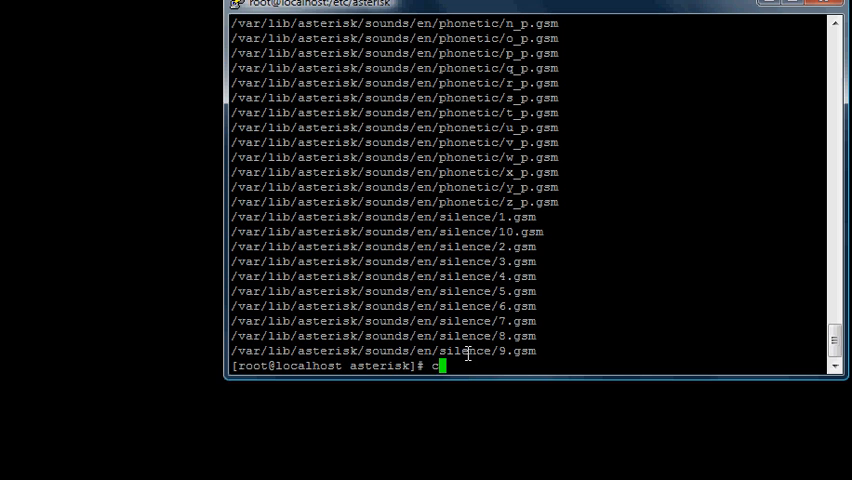
{"action": "type", "text": "d /var/lib/asterisk/sounds/en/"}
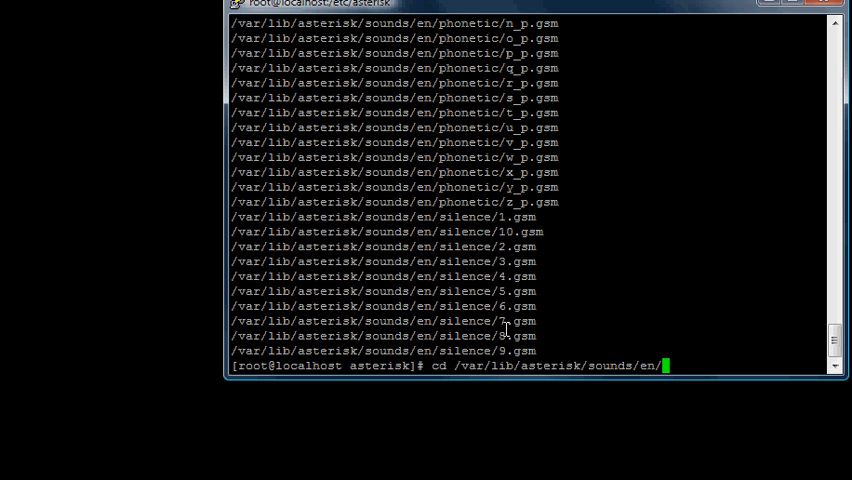
{"action": "key", "text": "Return"}
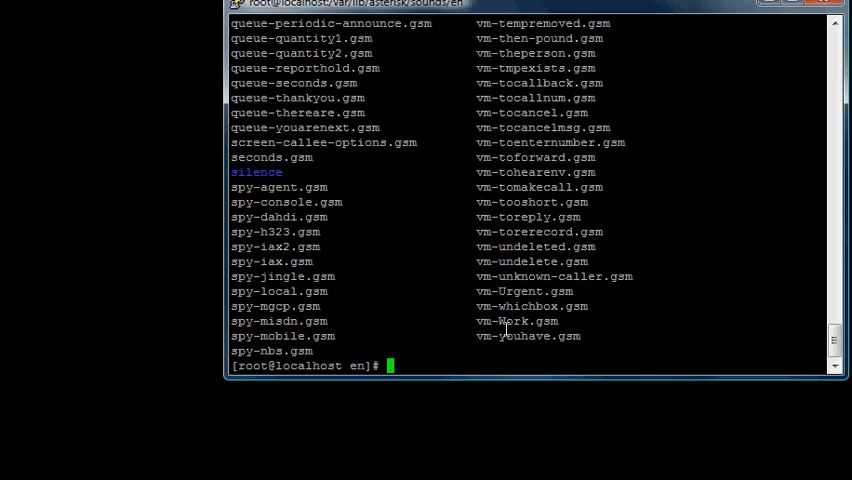
{"action": "scroll", "scroll_direction": "up", "scroll_amount": 3}
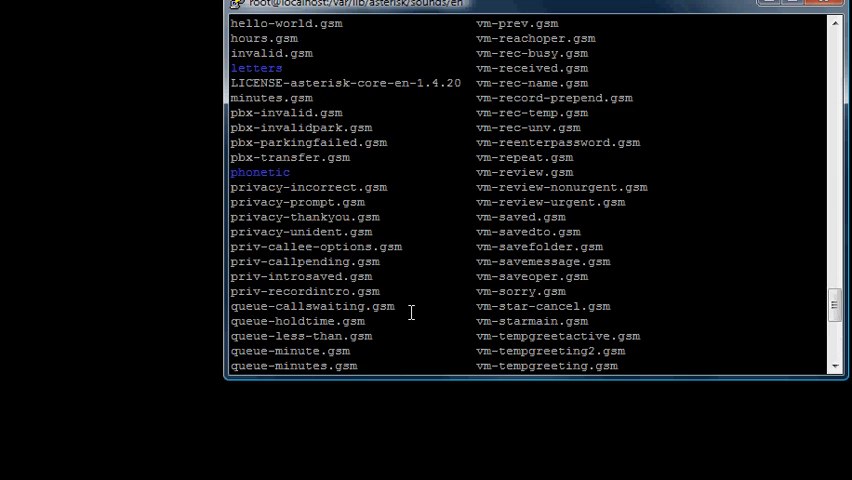
{"action": "scroll", "scroll_direction": "up", "scroll_amount": 3}
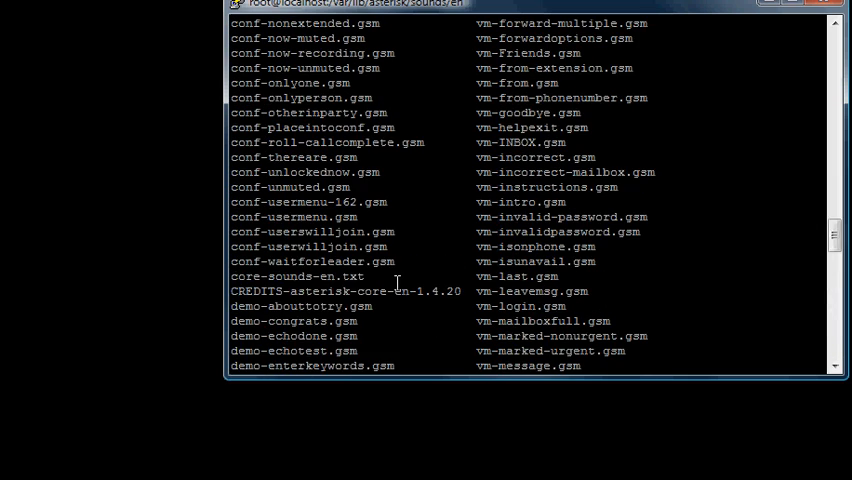
{"action": "scroll", "scroll_direction": "down", "scroll_amount": 3}
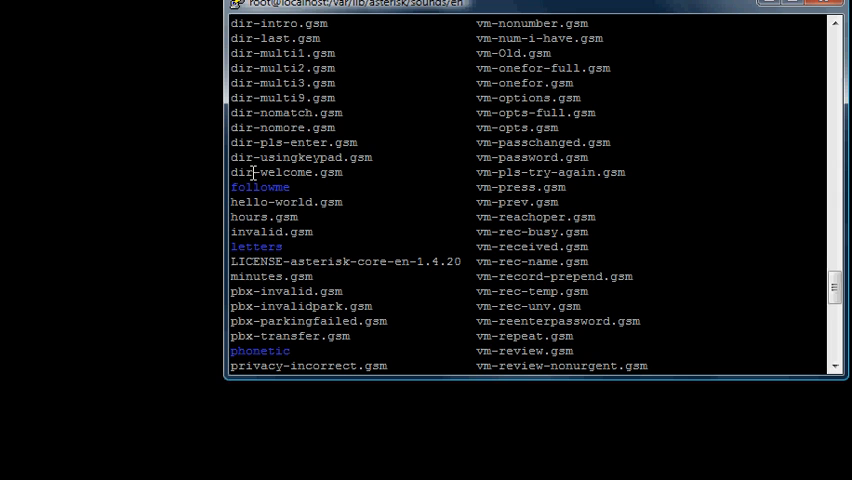
{"action": "double_click", "coordinate": [286, 200]}
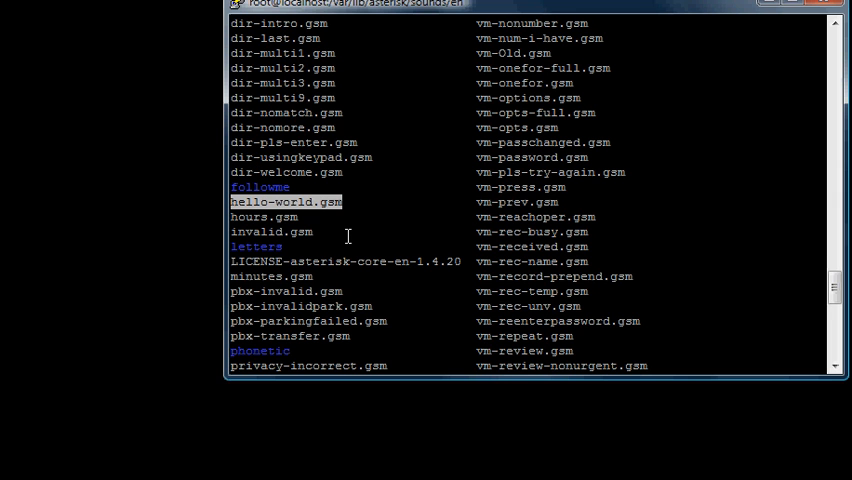
{"action": "scroll", "scroll_direction": "up", "scroll_amount": 3}
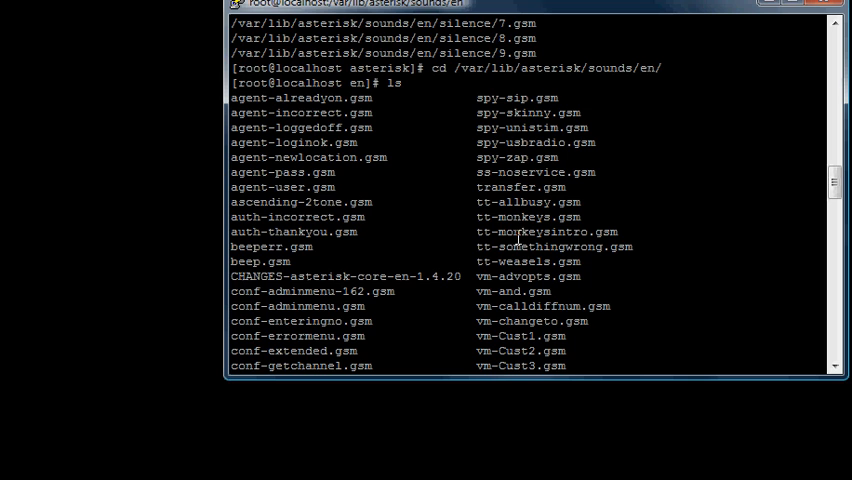
{"action": "double_click", "coordinate": [528, 216]}
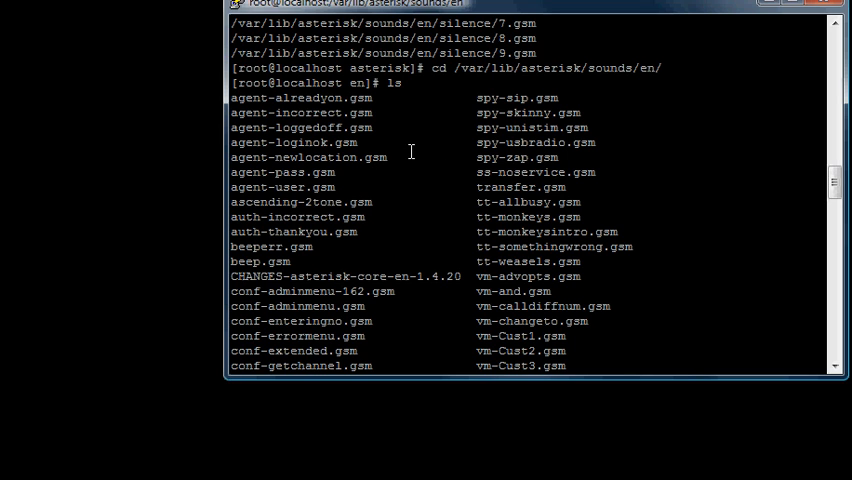
{"action": "mouse_move", "coordinate": [608, 284]}
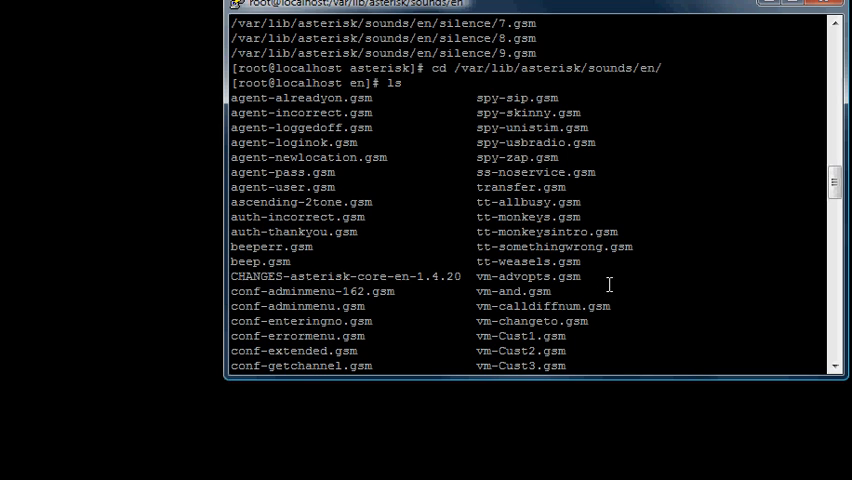
{"action": "mouse_move", "coordinate": [520, 328]}
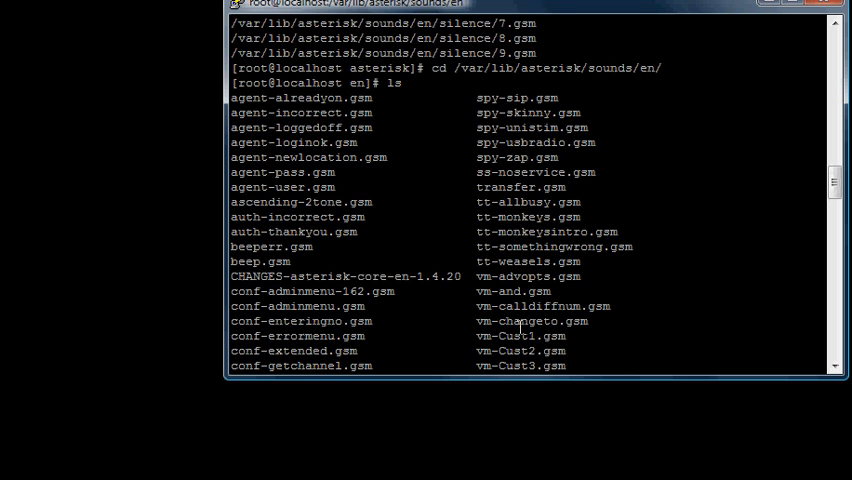
{"action": "double_click", "coordinate": [520, 336]}
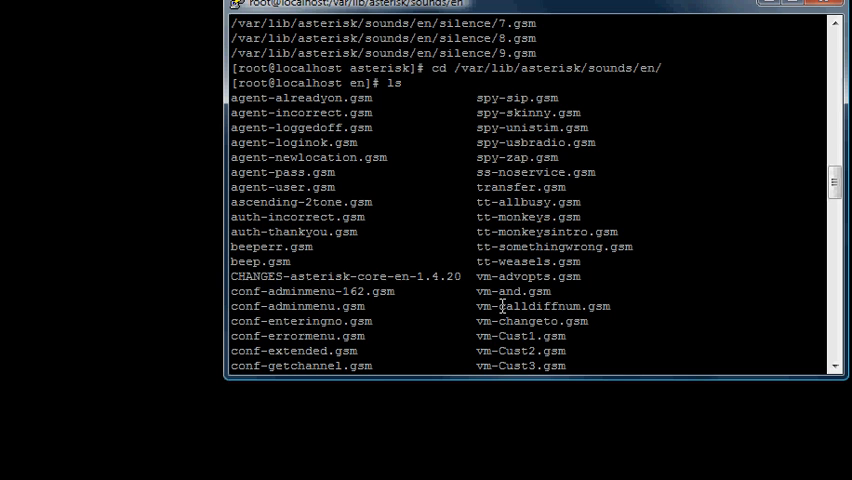
{"action": "scroll", "scroll_direction": "down", "scroll_amount": 3}
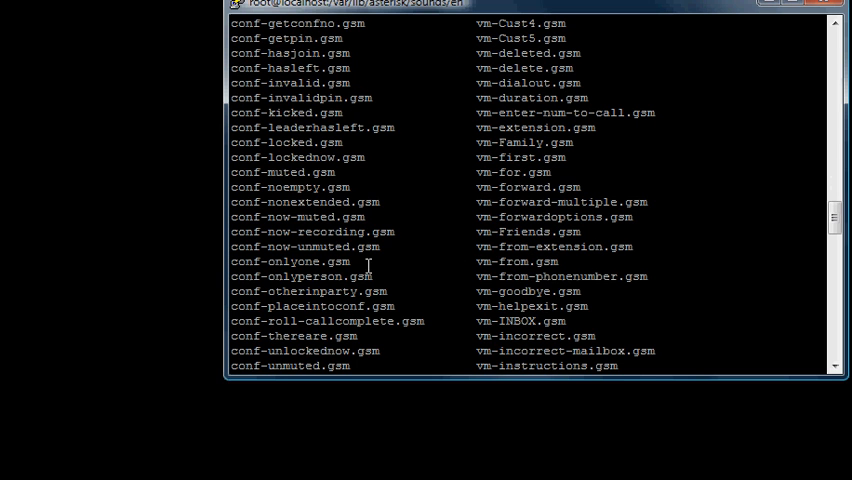
{"action": "scroll", "scroll_direction": "down", "scroll_amount": 3}
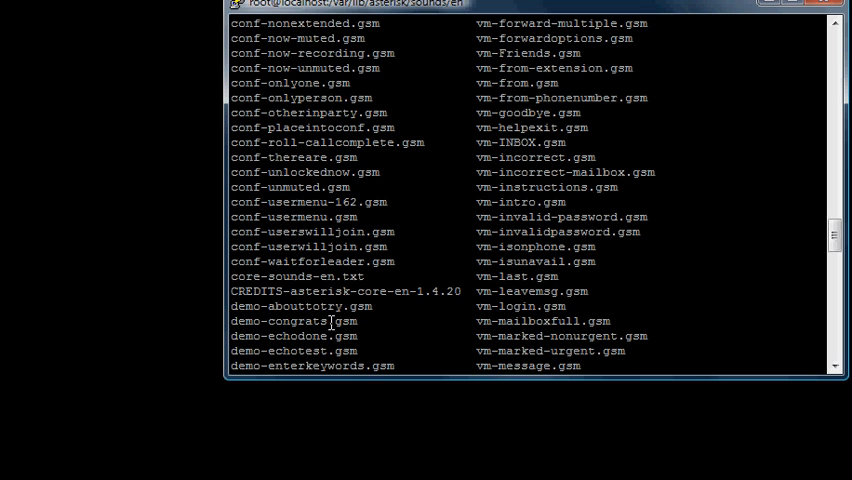
{"action": "double_click", "coordinate": [338, 320]}
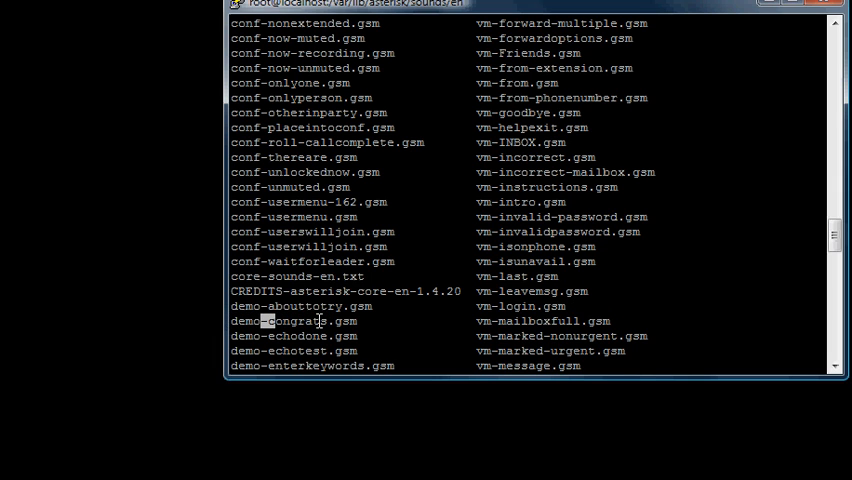
{"action": "double_click", "coordinate": [290, 320]}
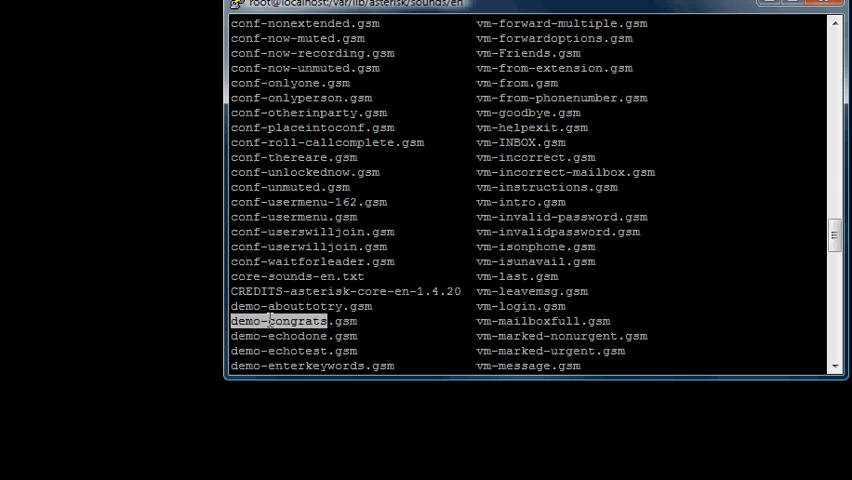
{"action": "scroll", "scroll_direction": "down", "scroll_amount": 3}
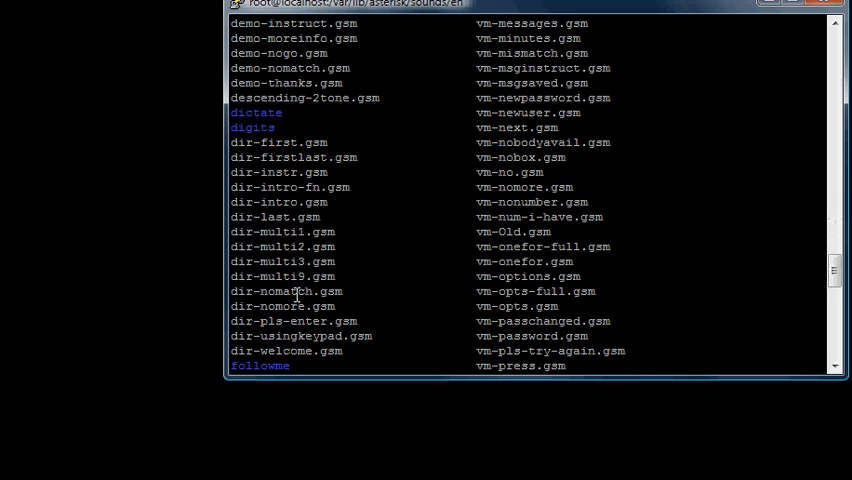